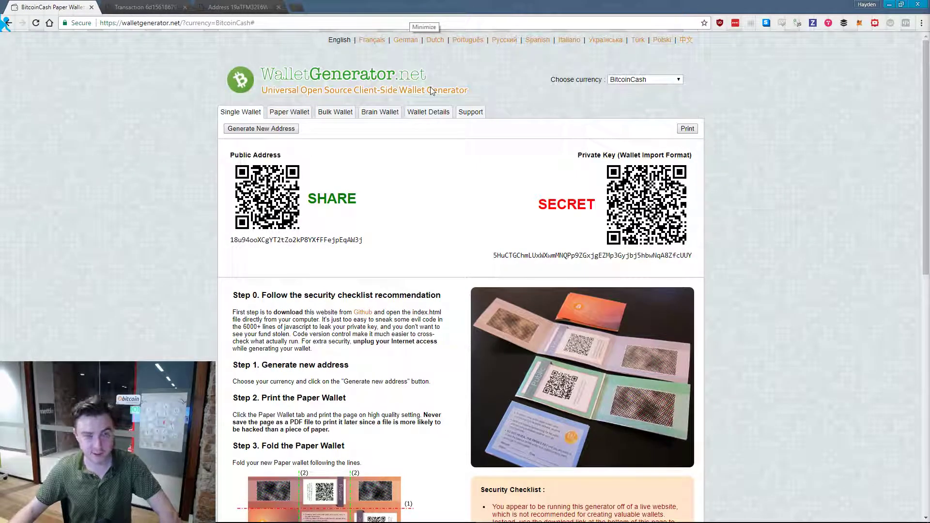
# Show the Bitcoin Cash wallet in Paper Wallet view, bring up the print dialog and dismiss it
pyautogui.scroll(-3)
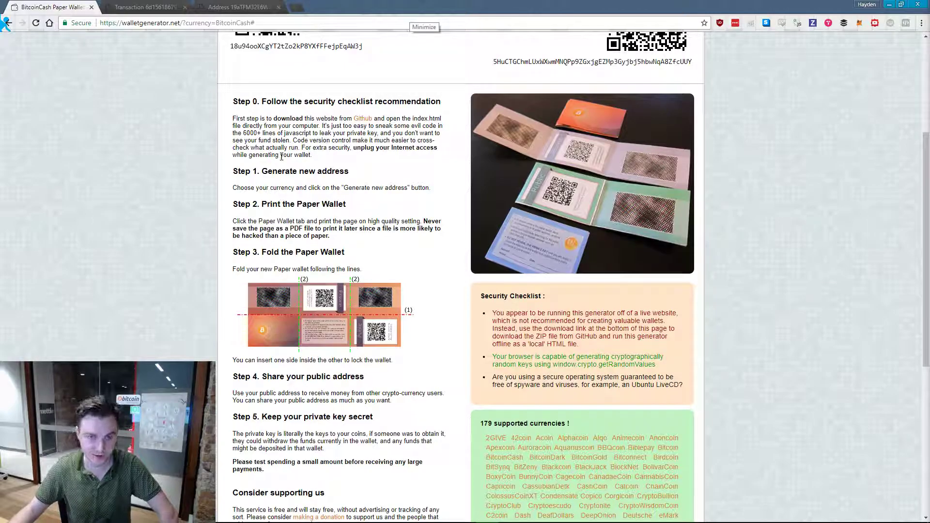
pyautogui.scroll(-3)
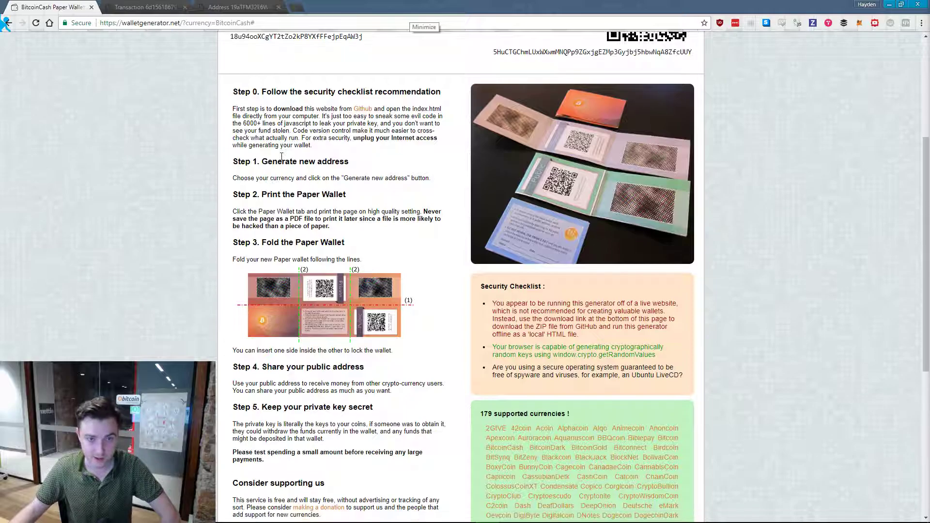
pyautogui.scroll(-3)
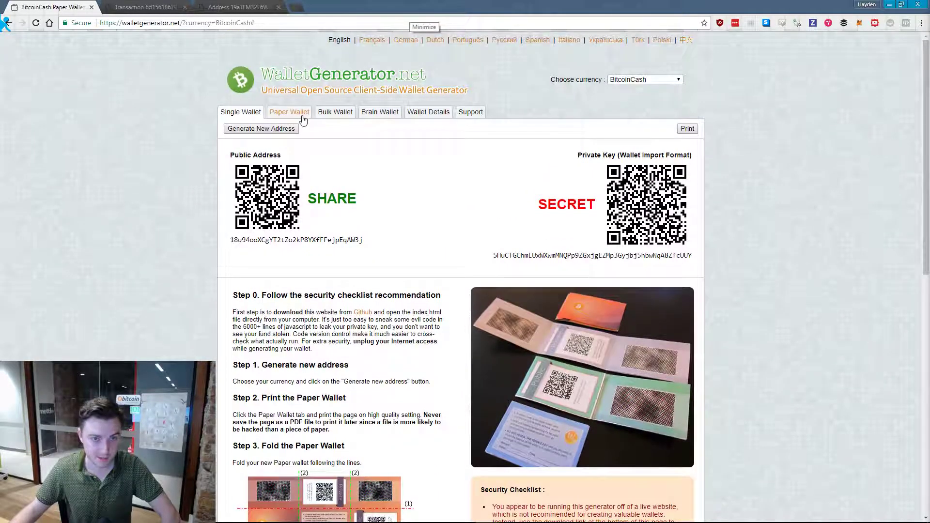
pyautogui.click(288, 111)
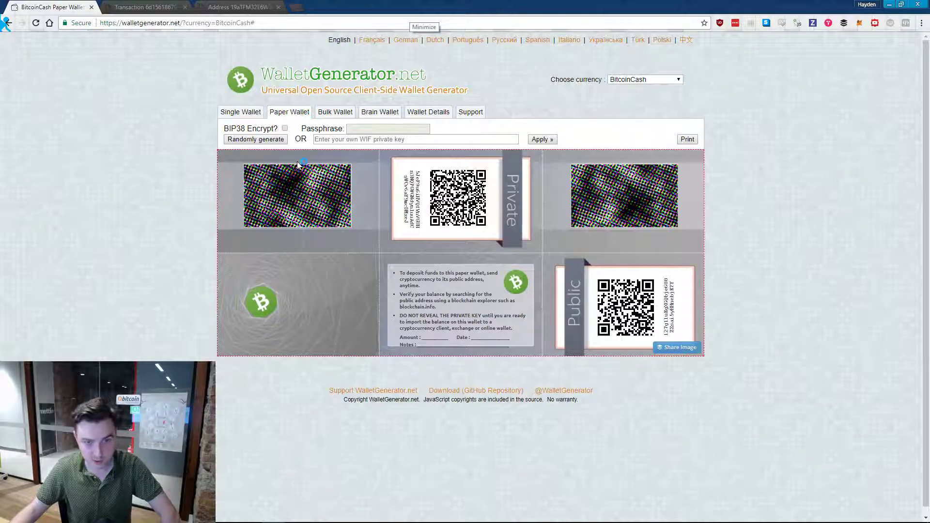
pyautogui.click(255, 139)
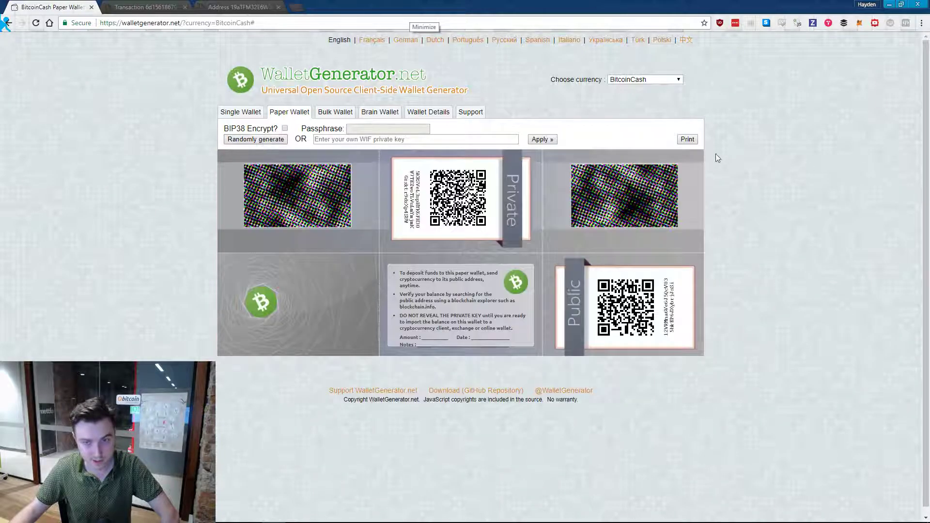
pyautogui.click(686, 138)
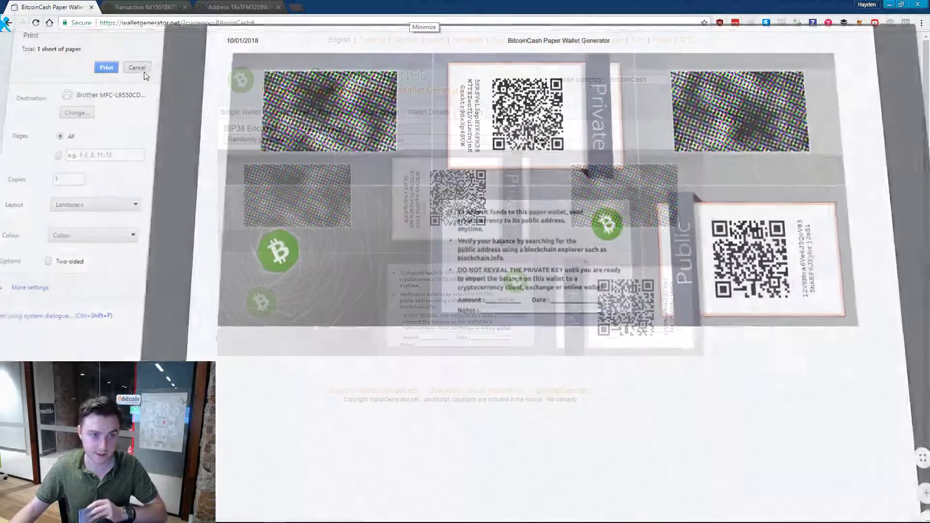
pyautogui.click(136, 66)
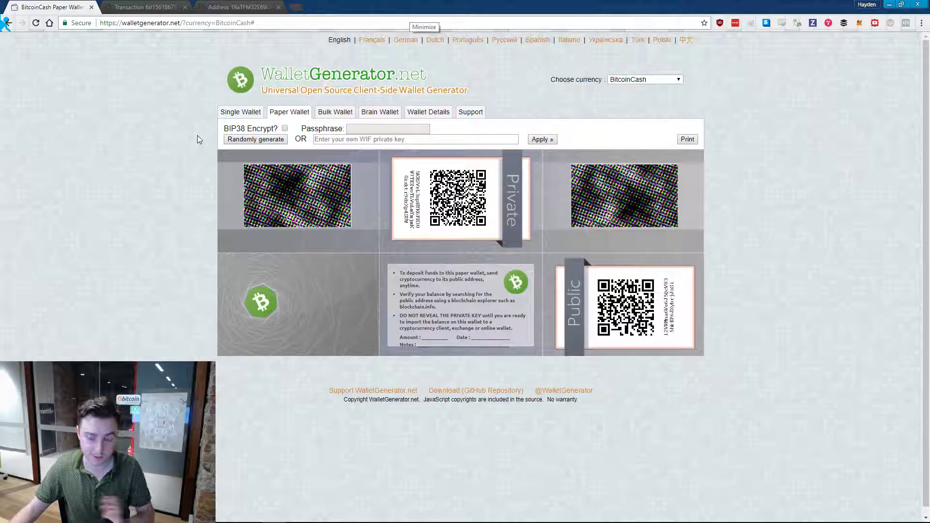
pyautogui.moveTo(672, 418)
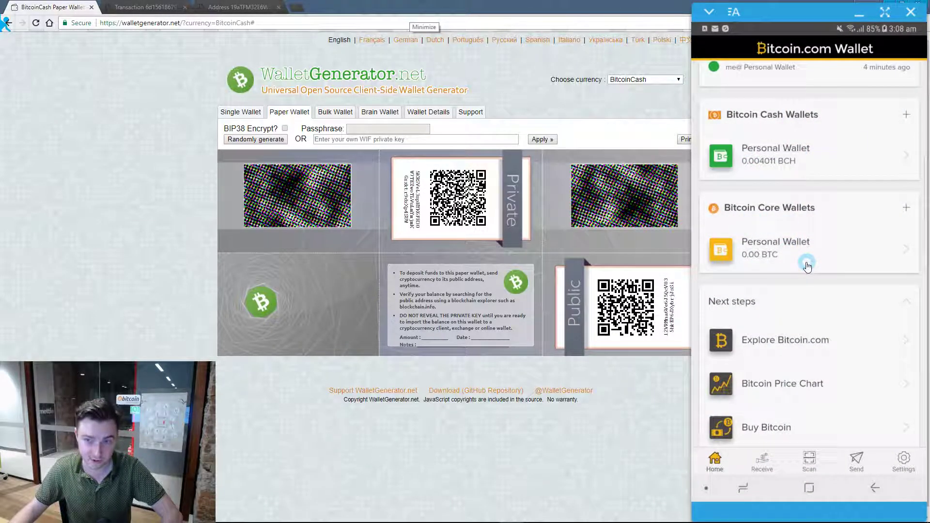
pyautogui.moveTo(837, 129)
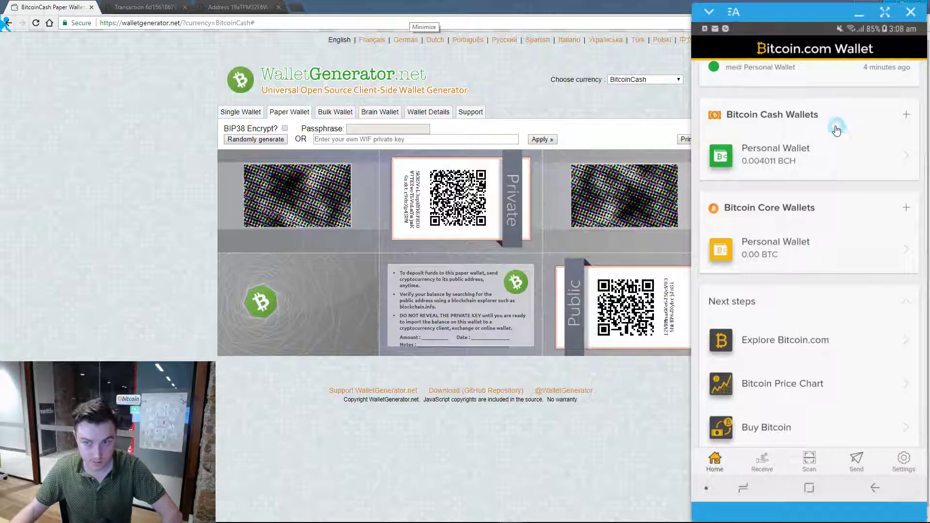
pyautogui.moveTo(802, 159)
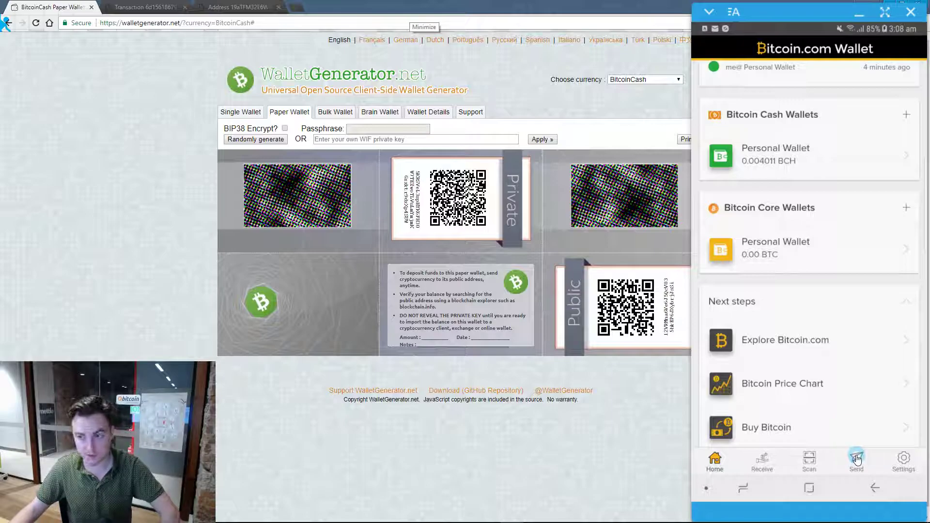
# Scan the paper wallet's public QR and prepare a 0.002 BCH payment to that address
pyautogui.click(856, 459)
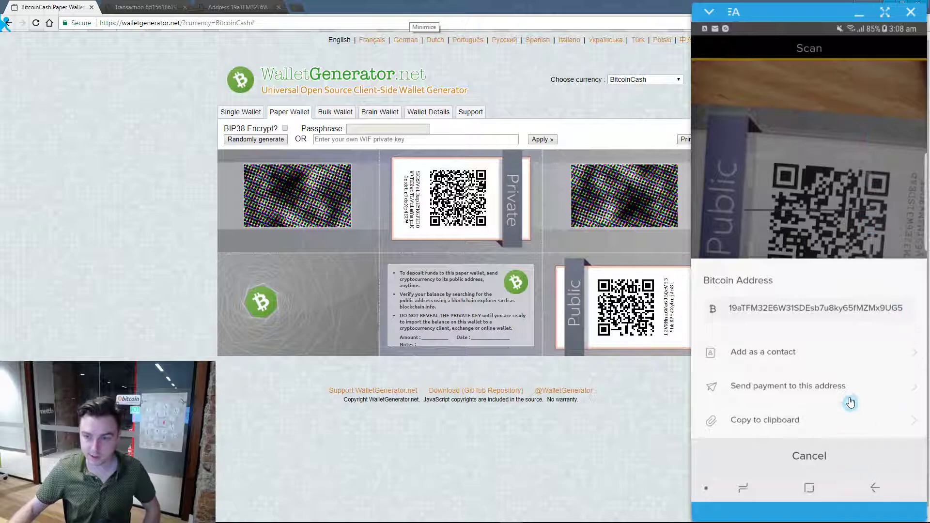
pyautogui.click(787, 386)
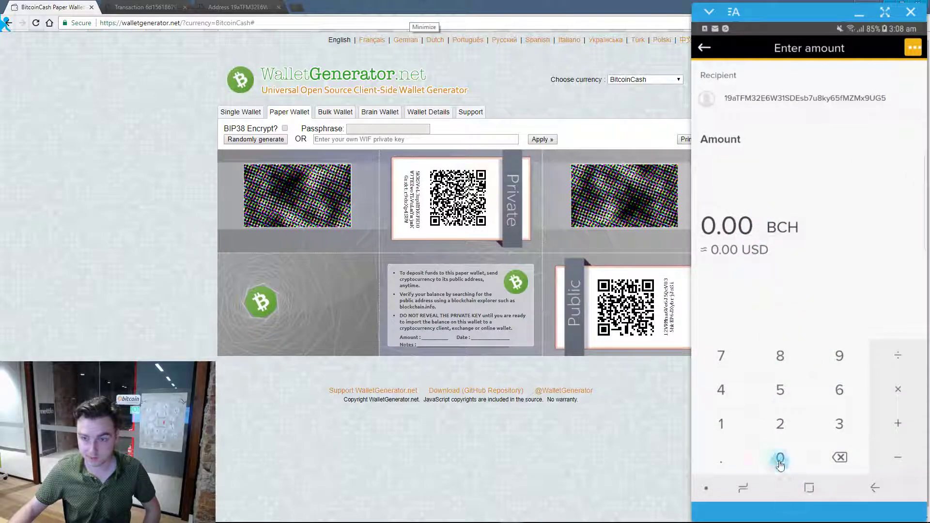
pyautogui.click(780, 458)
pyautogui.write('2')
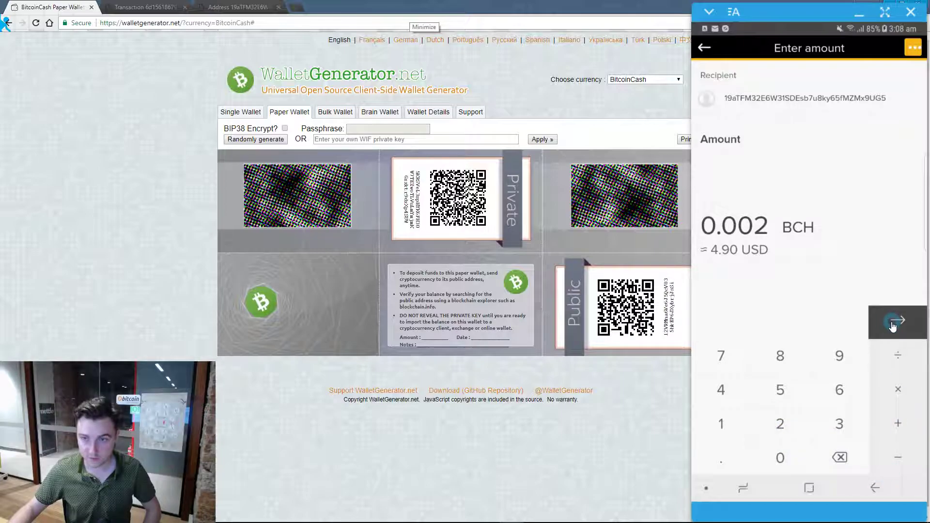
pyautogui.click(898, 322)
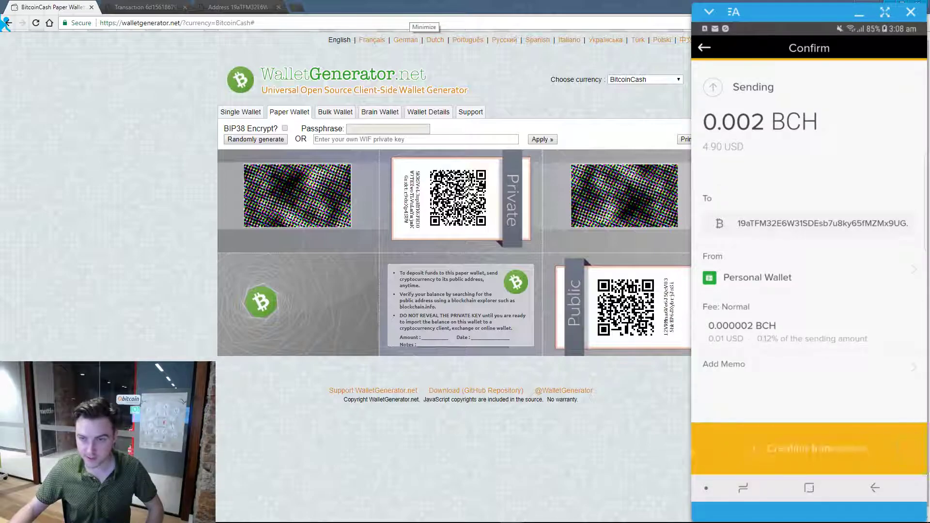
# Confirm the 0.002 BCH transaction and acknowledge Payment Sent, leaving 0.002009 BCH
pyautogui.click(808, 447)
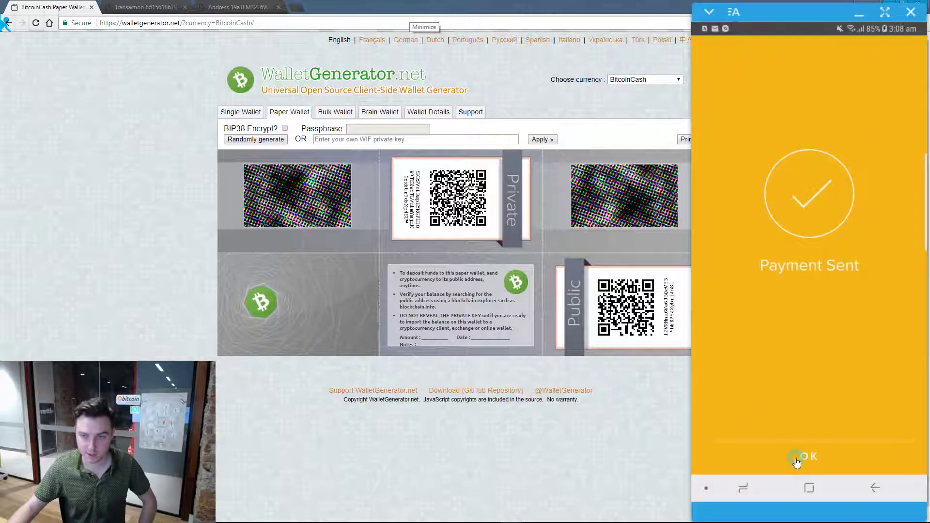
pyautogui.click(808, 457)
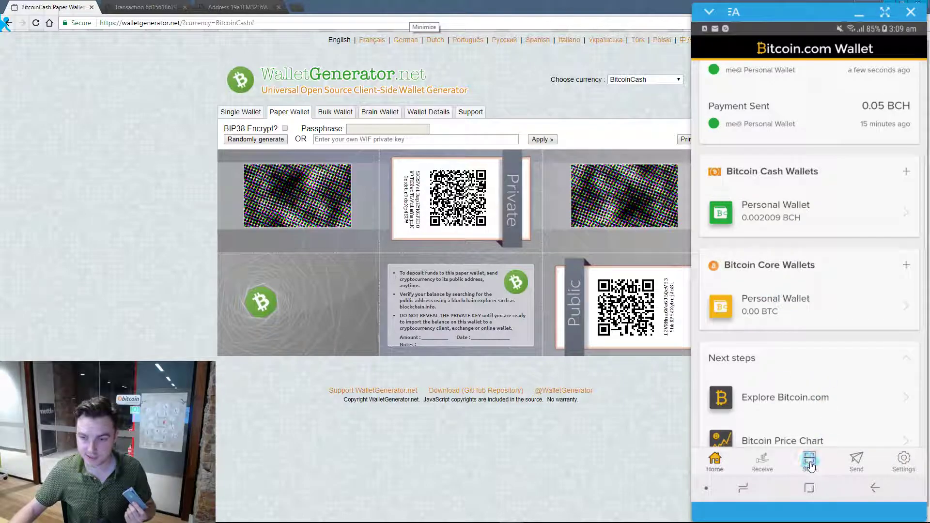
# Scan the paper wallet's private key QR and choose Sweep paper wallet, finding 0.052 BCH
pyautogui.click(808, 461)
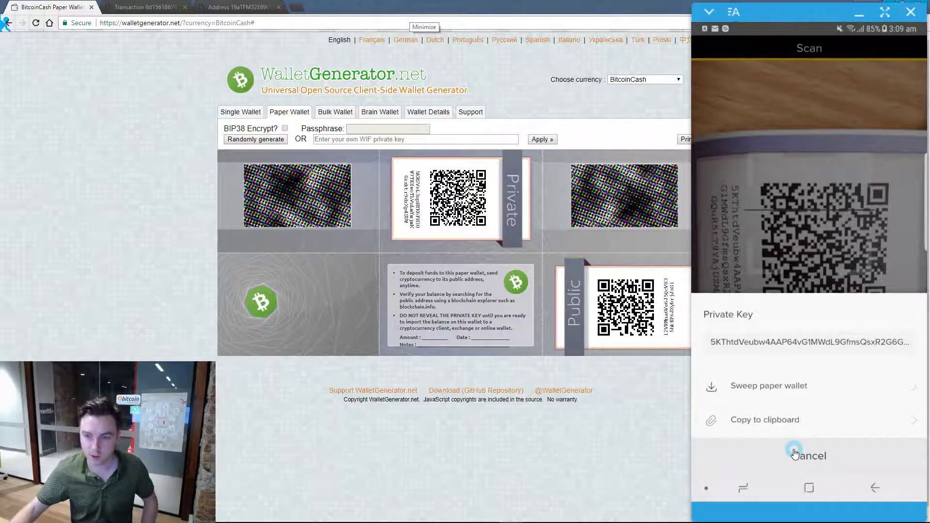
pyautogui.click(768, 386)
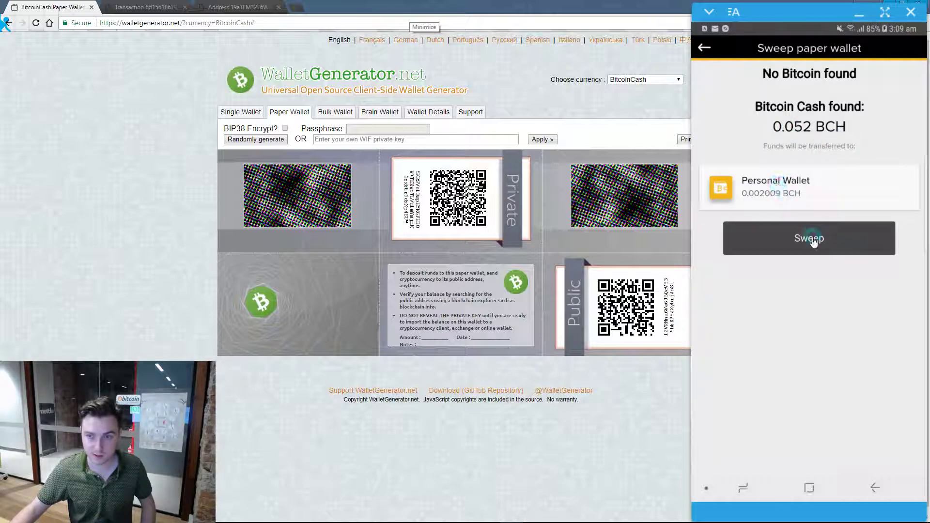
# Sweep the 0.052 BCH into the Personal Wallet and view its 0.054005 BCH balance
pyautogui.click(808, 238)
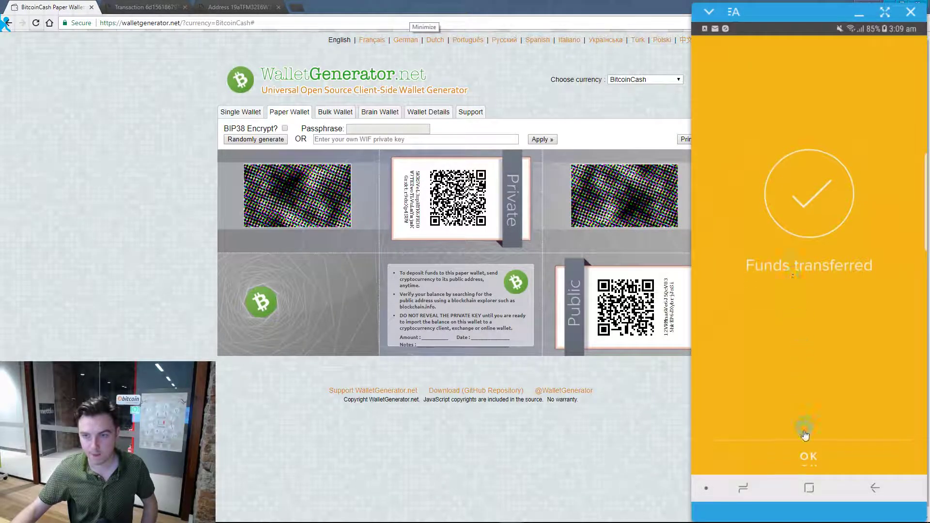
pyautogui.click(808, 456)
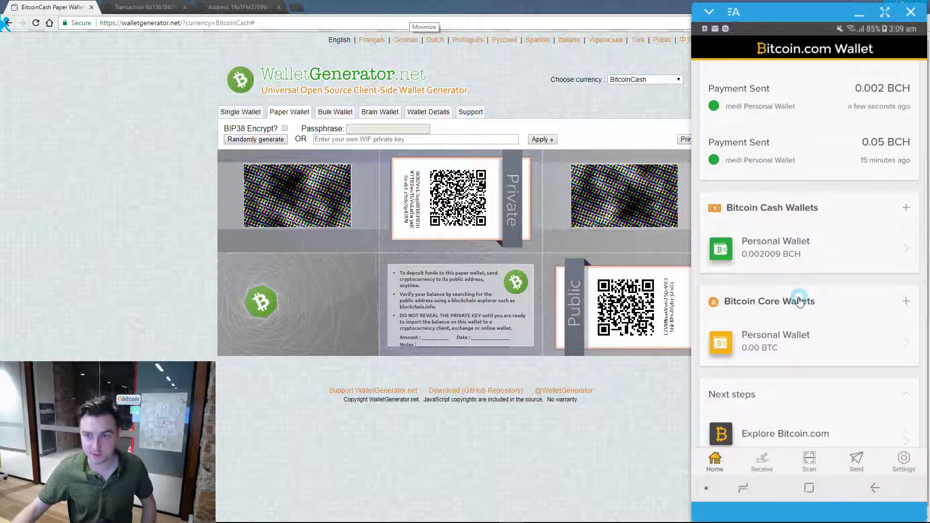
pyautogui.scroll(-3)
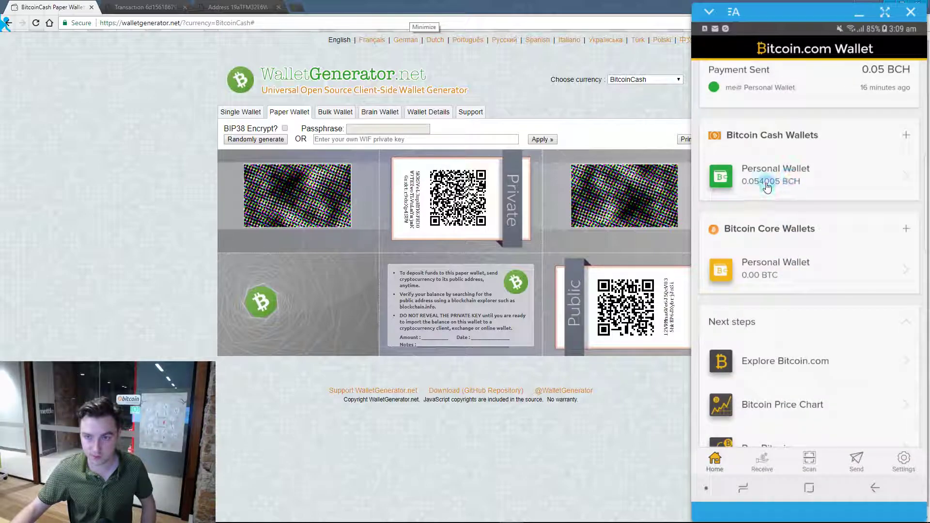
pyautogui.click(775, 176)
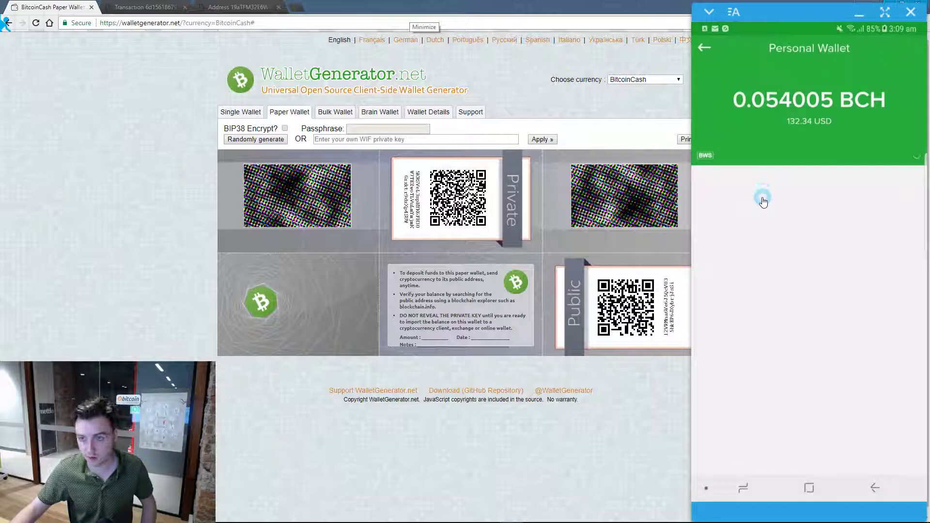